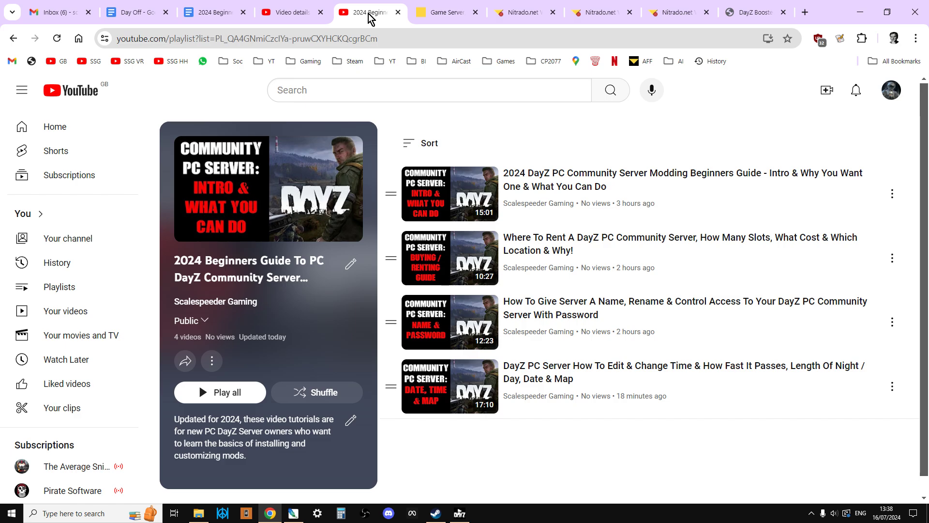
Switch from the YouTube playlist to the Nitrado 'Game Server' browser tab
click(446, 12)
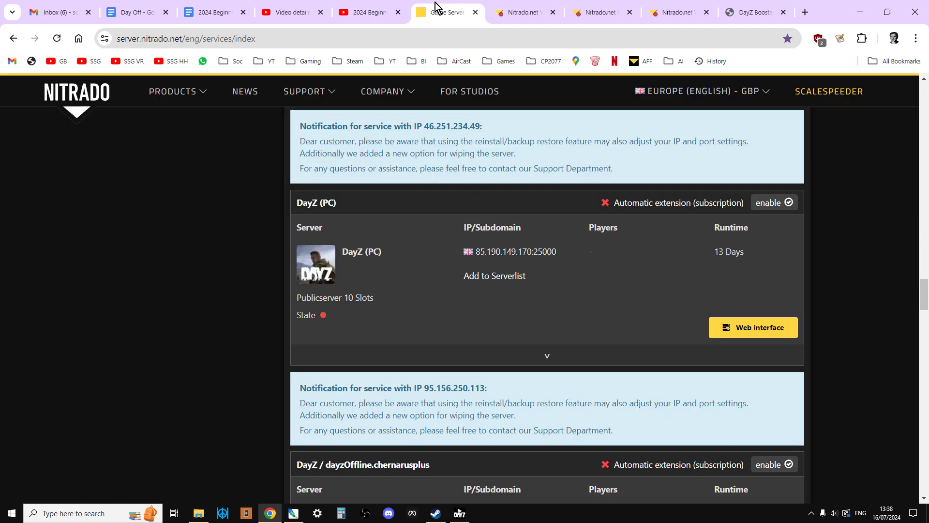
mouse_move(485, 85)
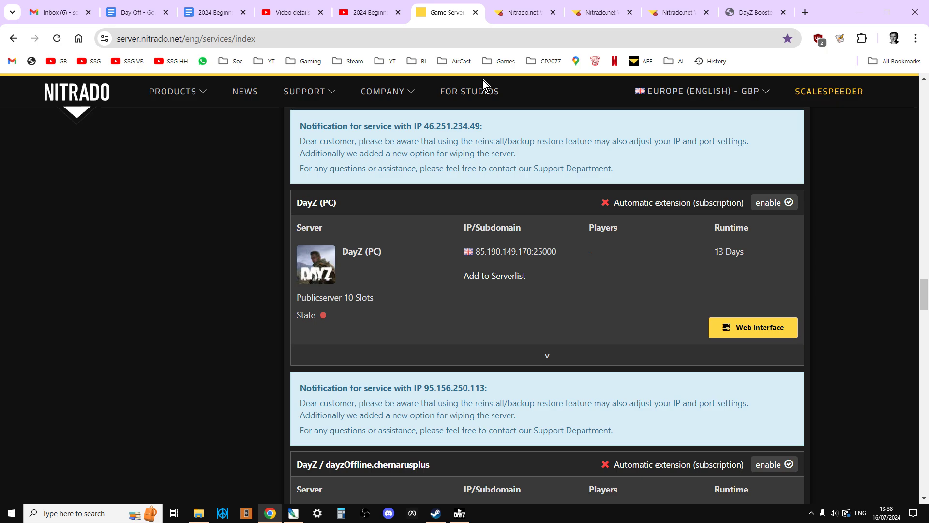
mouse_move(761, 332)
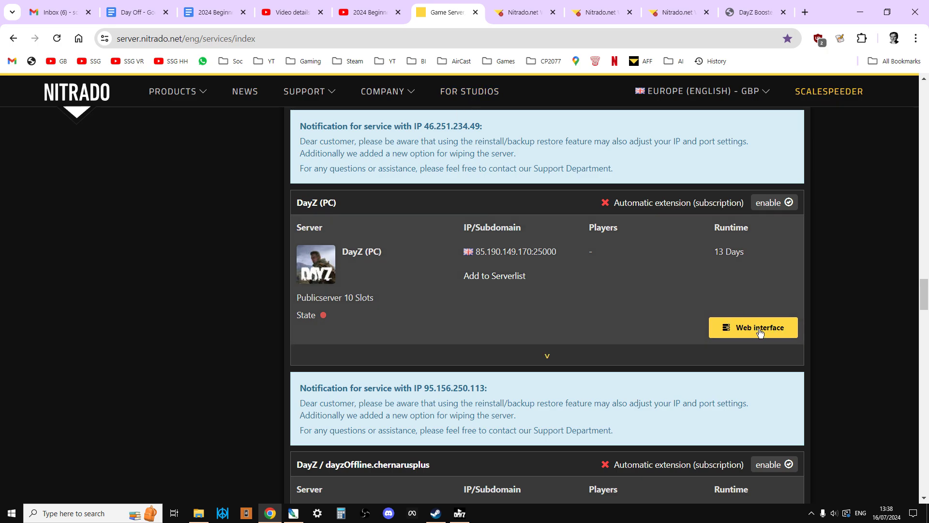
Enter the DayZ (PC) server's web interface and scroll its general settings page
click(754, 327)
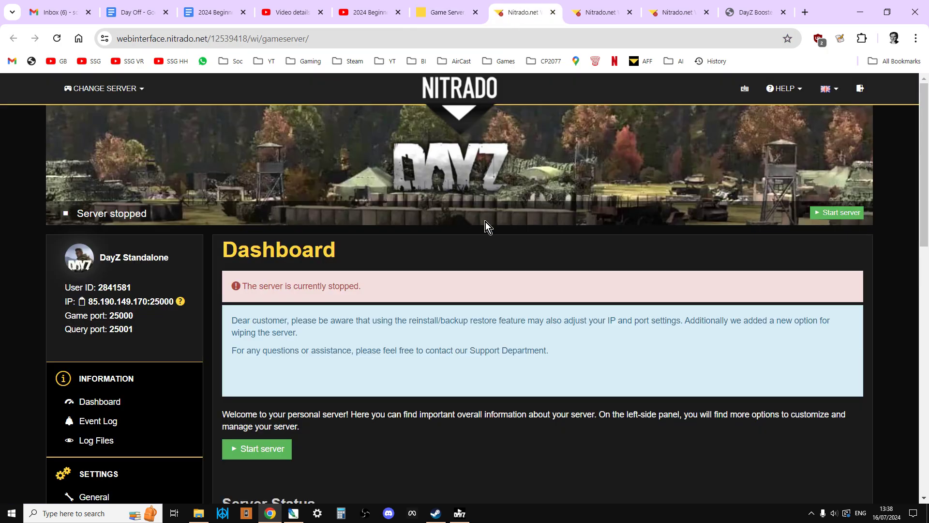
scroll(down, 3)
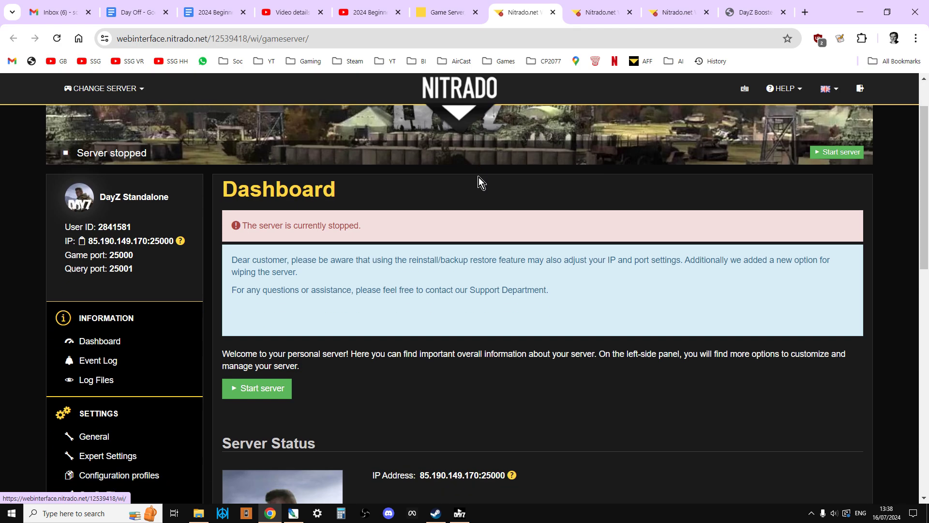
scroll(up, 3)
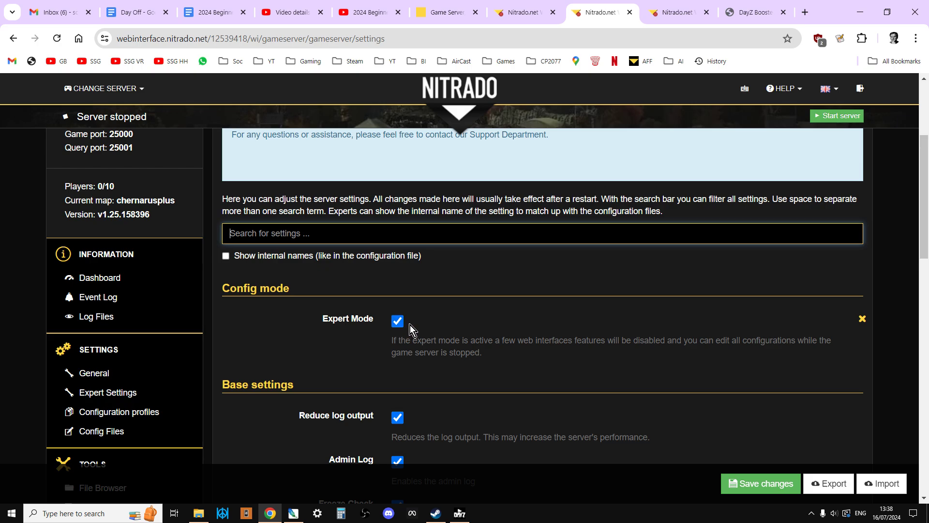
scroll(down, 3)
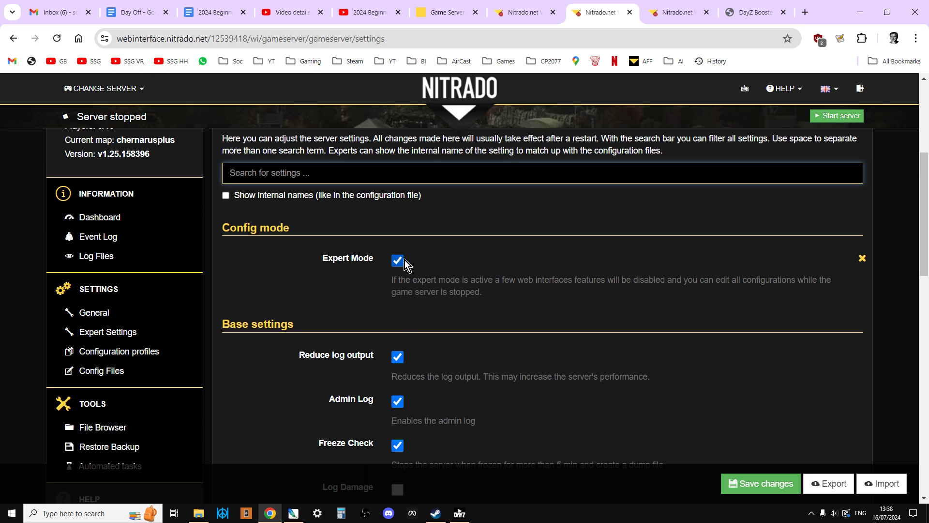
mouse_move(291, 282)
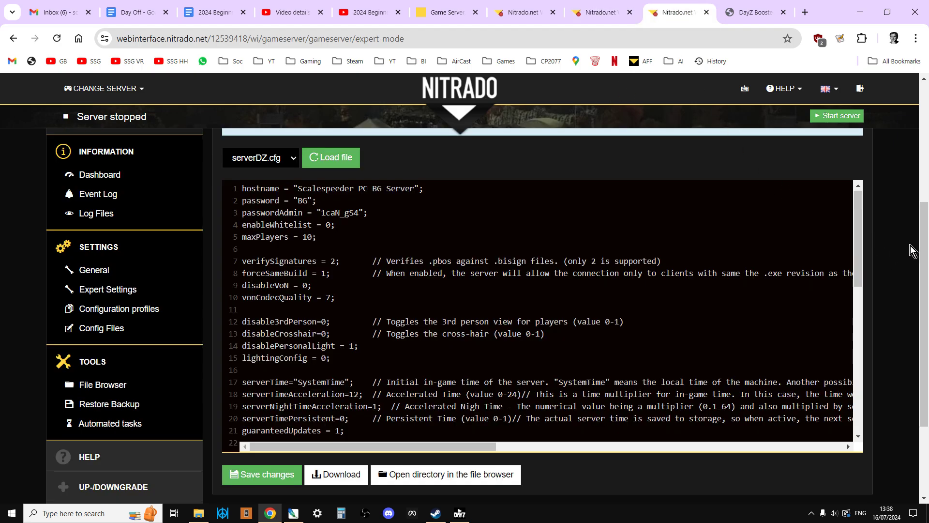
scroll(up, 3)
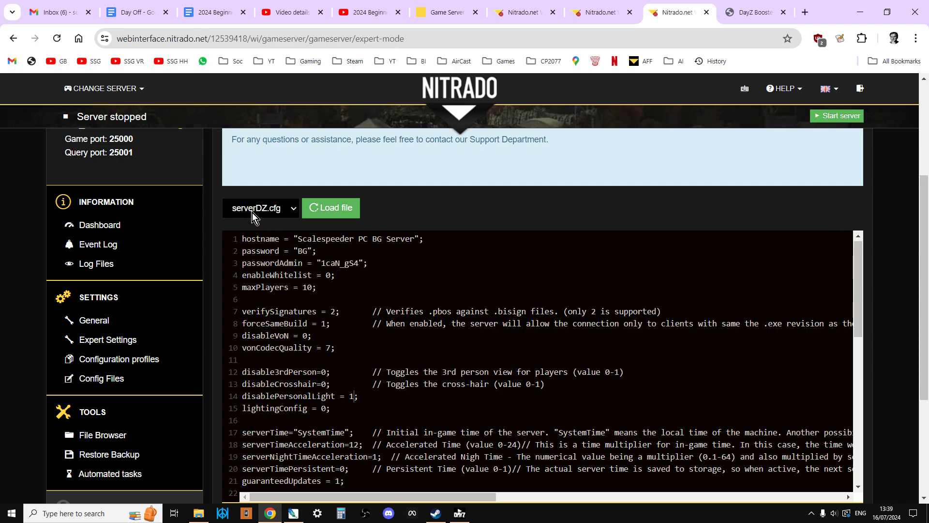
mouse_move(237, 218)
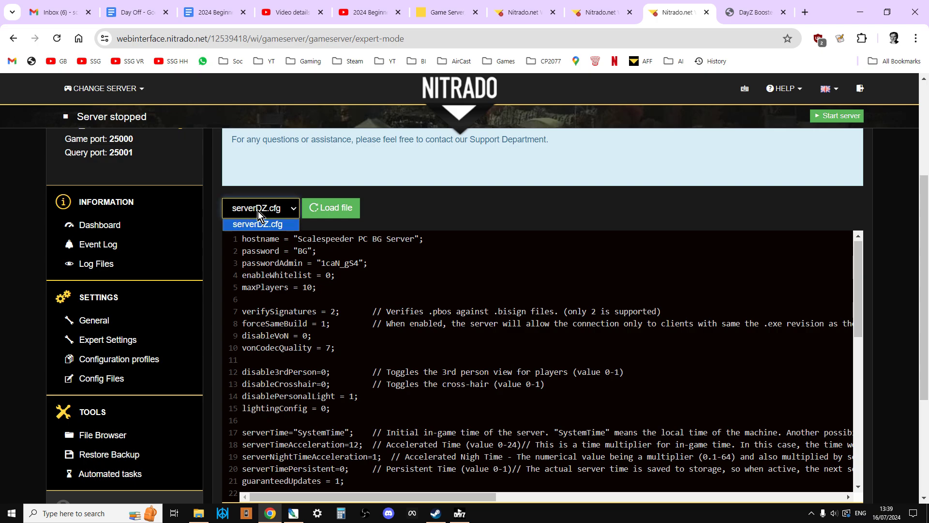
click(259, 224)
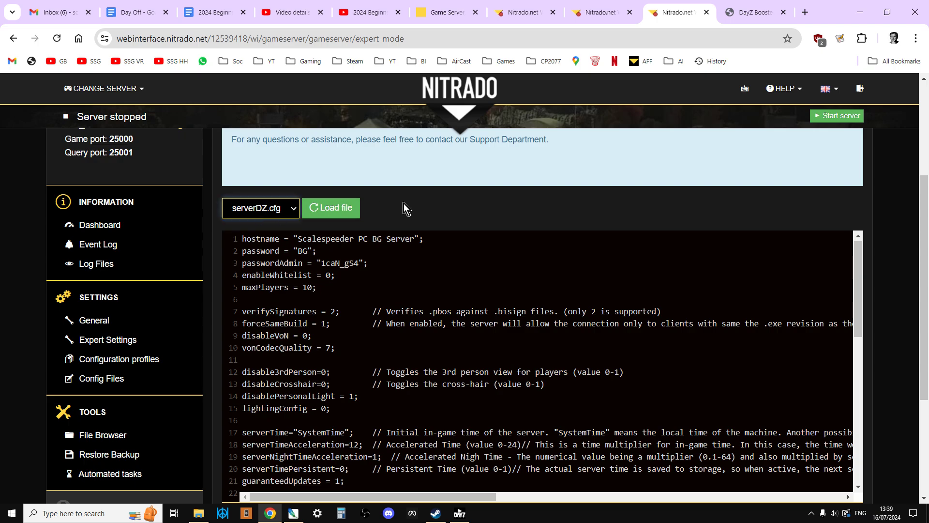
mouse_move(388, 229)
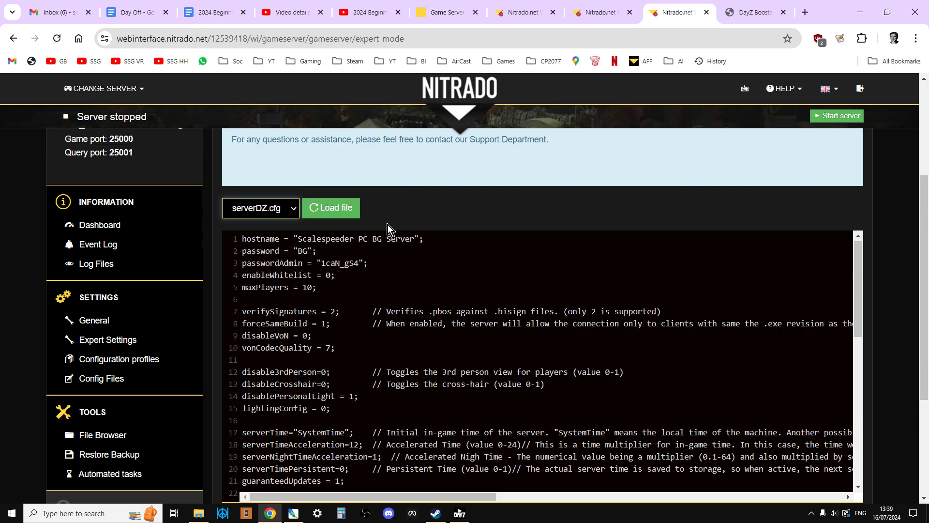
mouse_move(852, 219)
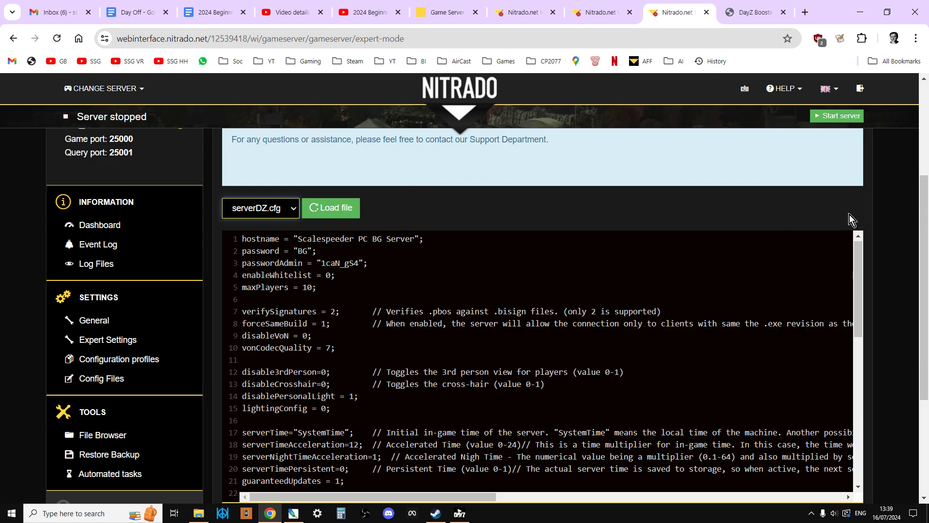
mouse_move(589, 262)
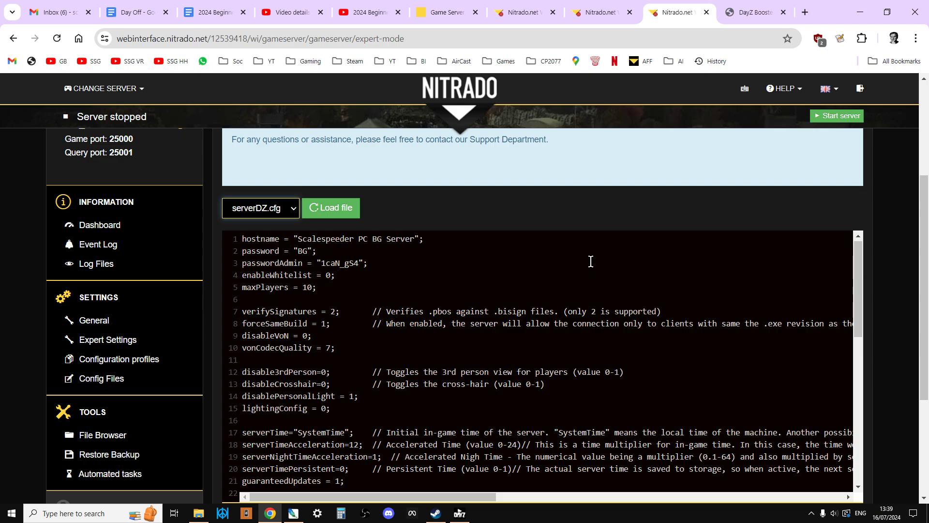
scroll(down, 3)
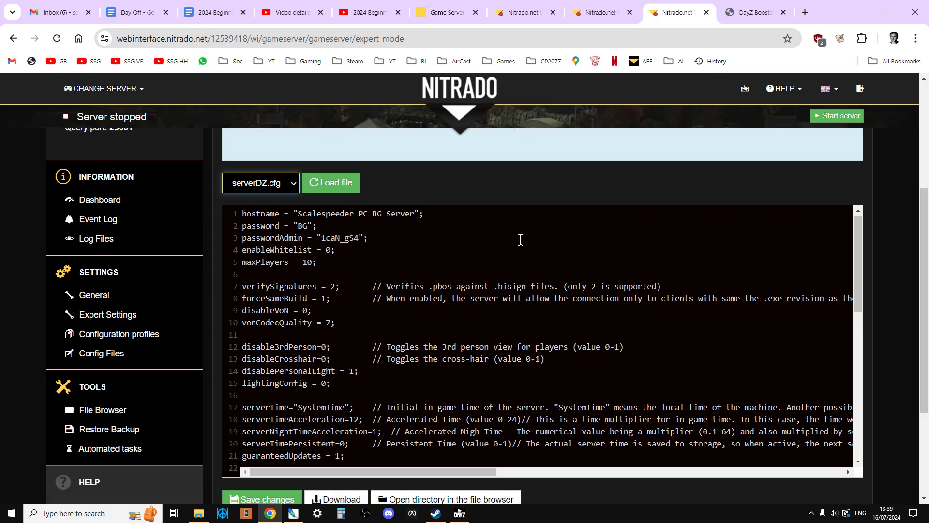
scroll(down, 3)
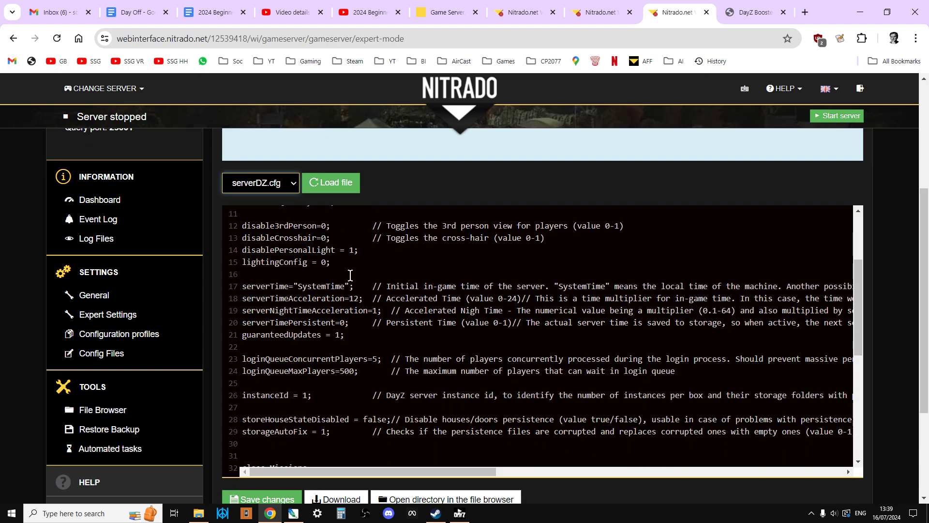
Scroll serverDZ.cfg up to the disable3rdPerson line for editing
scroll(up, 3)
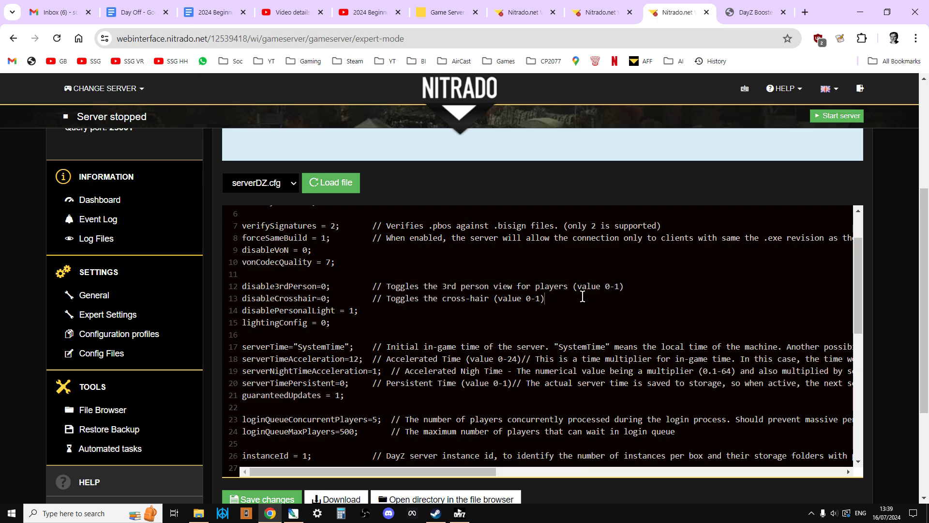
mouse_move(336, 292)
text(1)
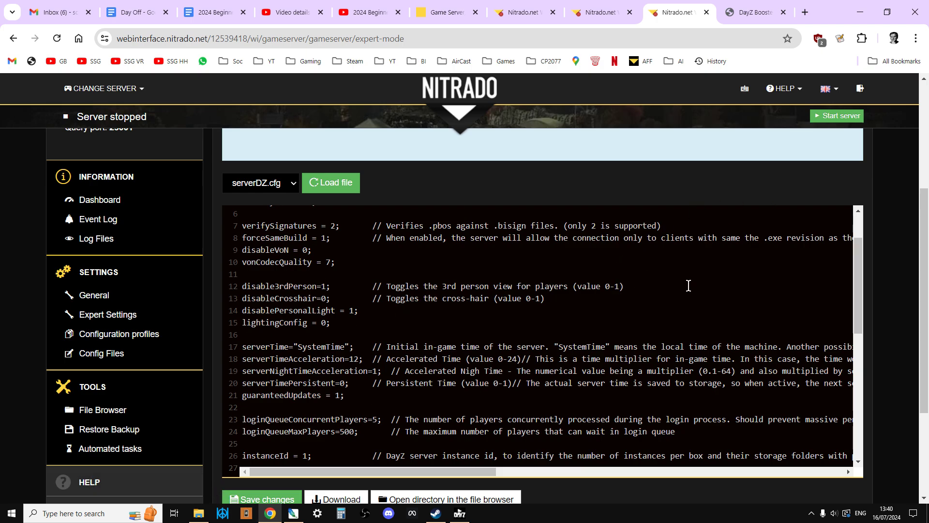
mouse_move(659, 300)
text(1)
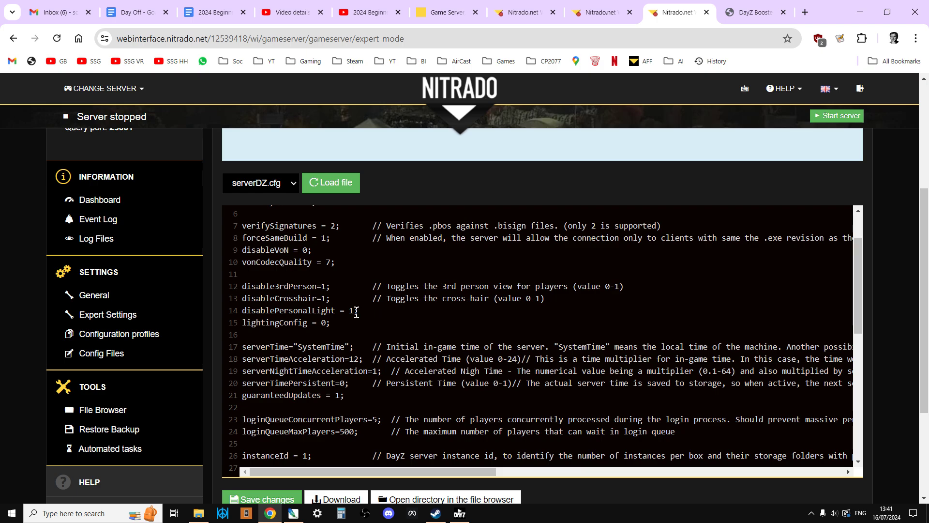
Clear the old disablePersonalLight value on line 14 so it can read 0
key(Backspace)
text(0)
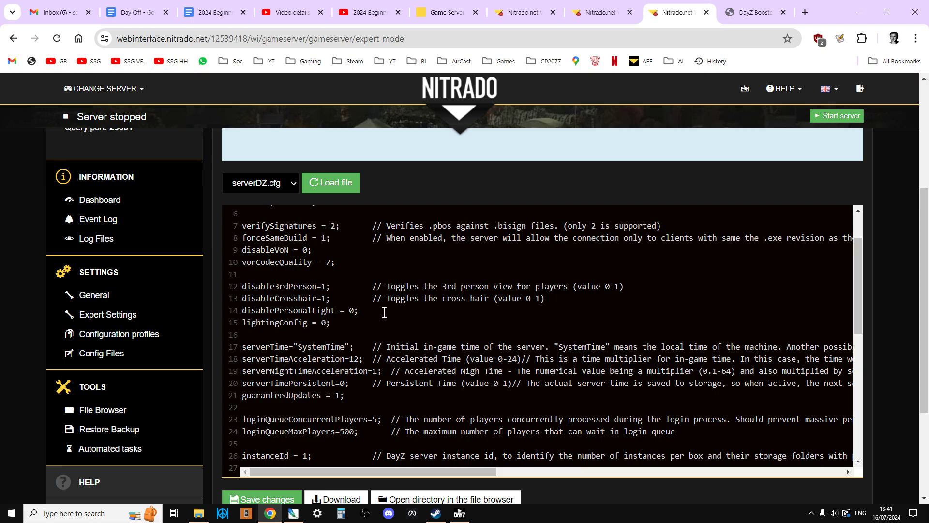
mouse_move(499, 320)
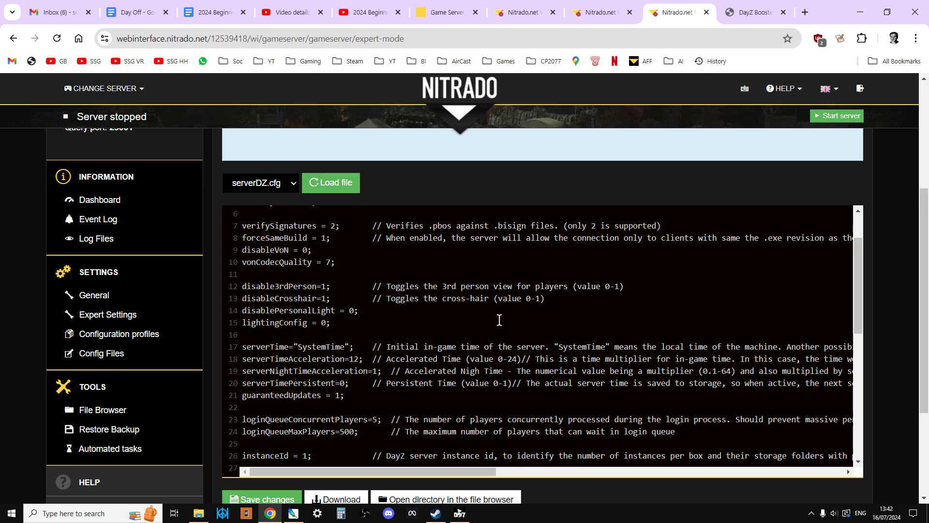
Place the cursor in lines 12–14 of serverDZ.cfg to reset the three toggles to 0
click(359, 310)
text(0)
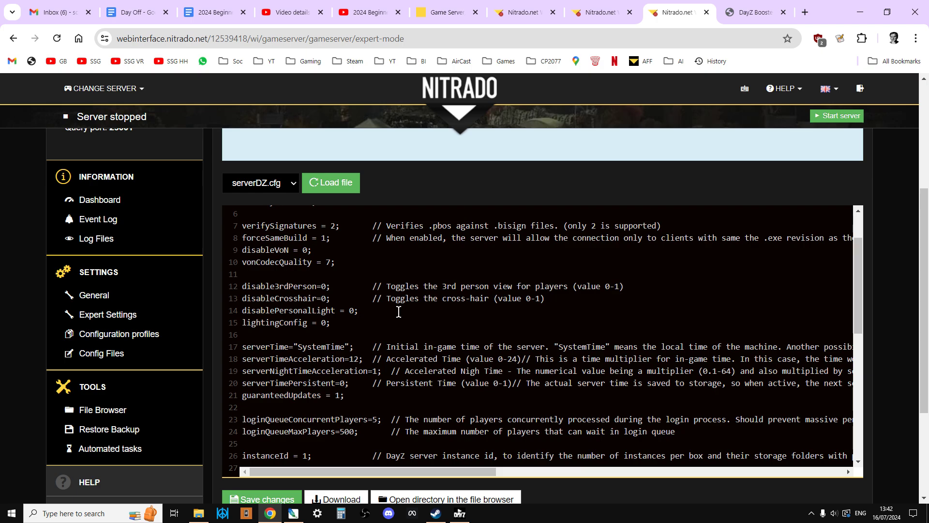
mouse_move(269, 514)
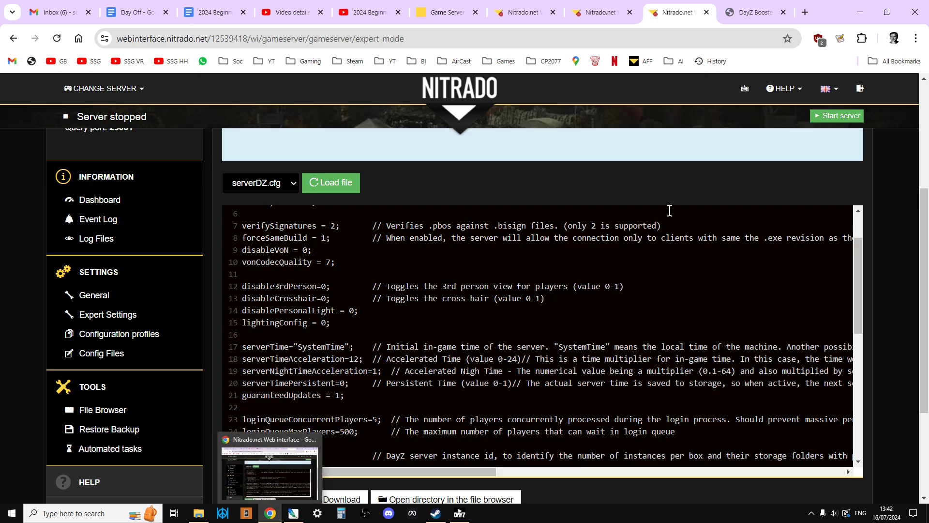